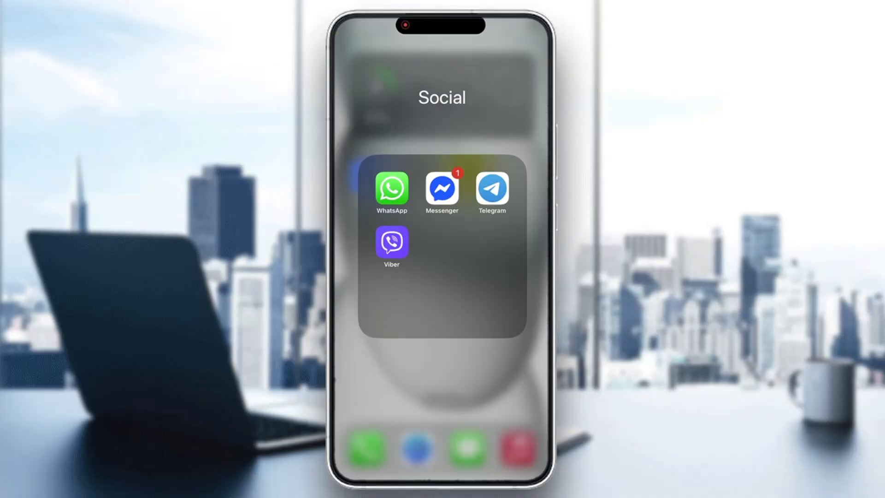
- Launch Messenger from the Social folder to reach the chat list
click(441, 189)
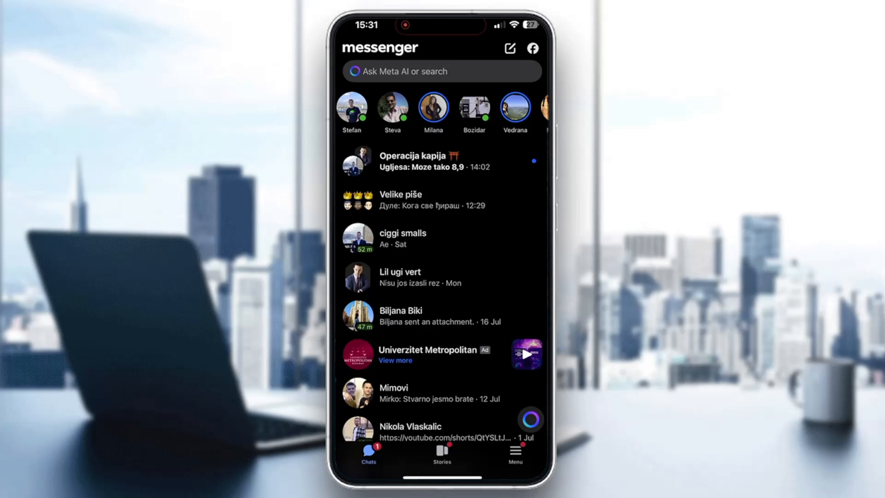
- Start and cancel a new message, then open the bottom conversation in the chat list
click(509, 48)
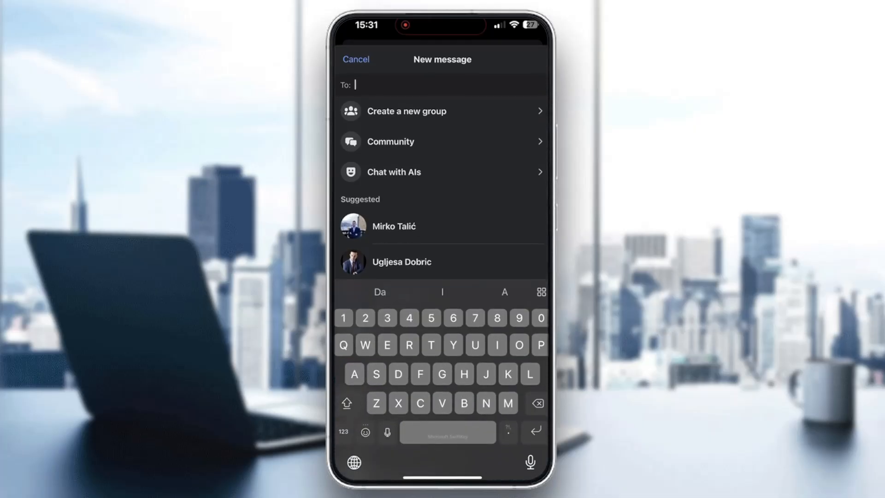
click(356, 59)
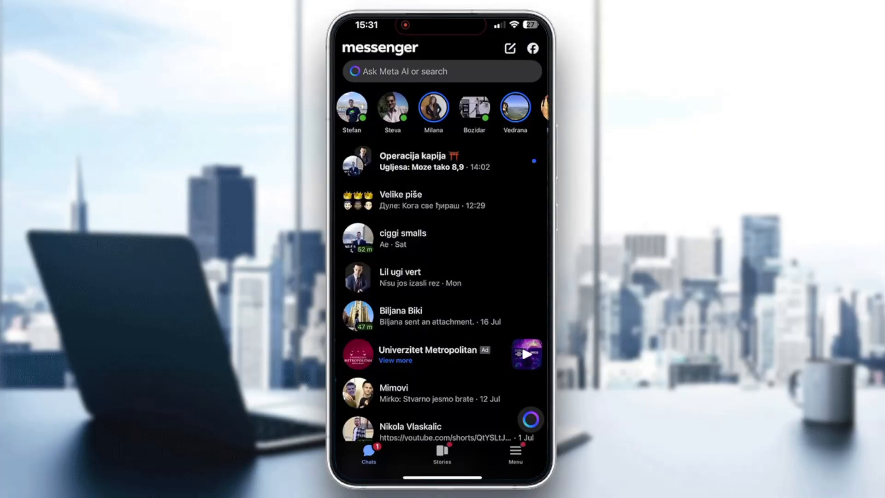
click(411, 426)
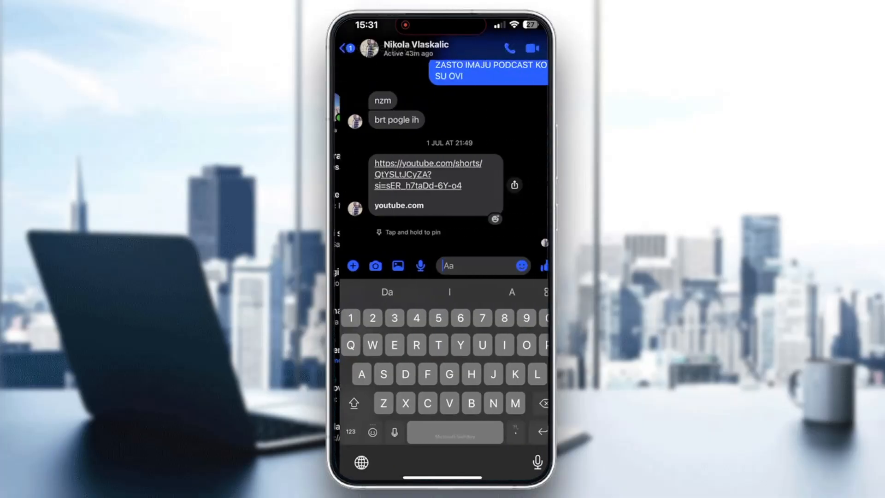